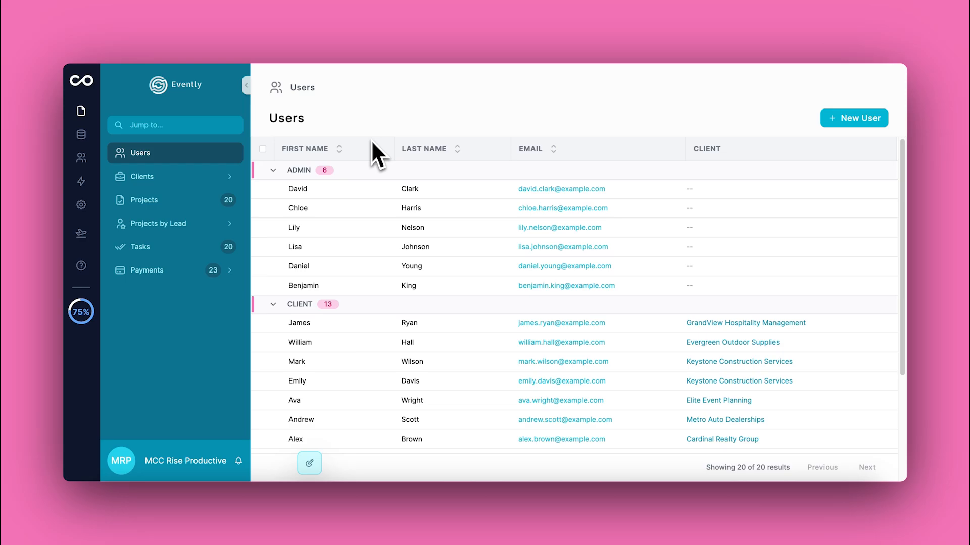
From the Users list, start a new user and briefly open the Leading projects list without choosing
click(142, 176)
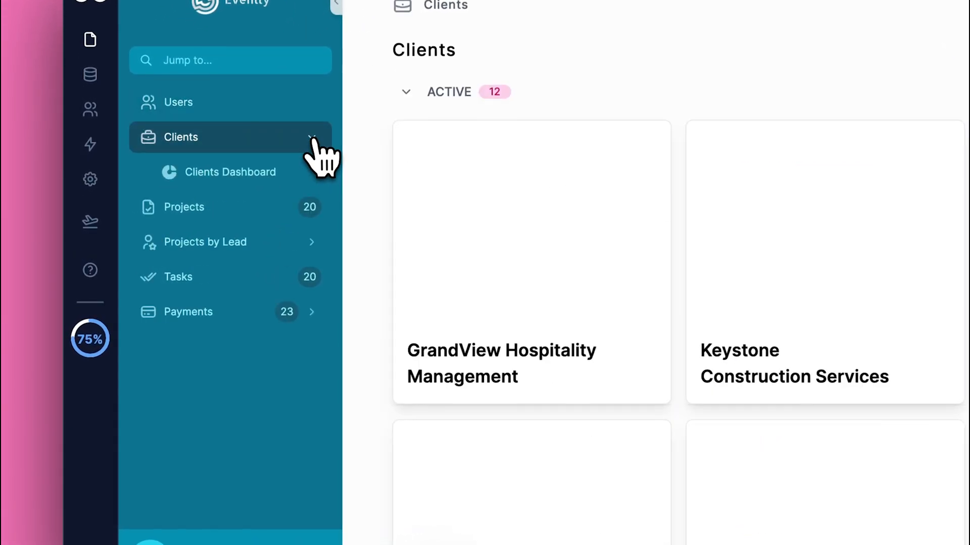
click(205, 242)
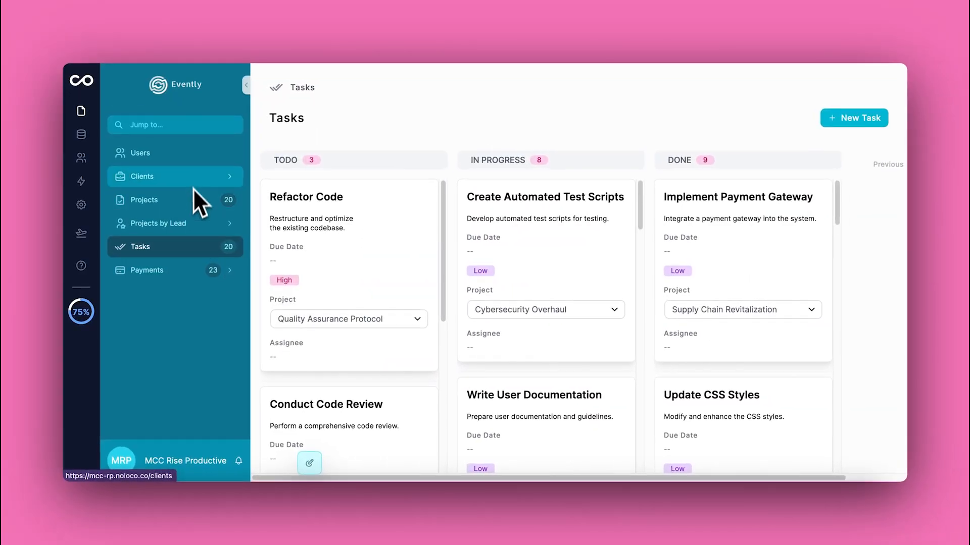
mouse_move(294, 153)
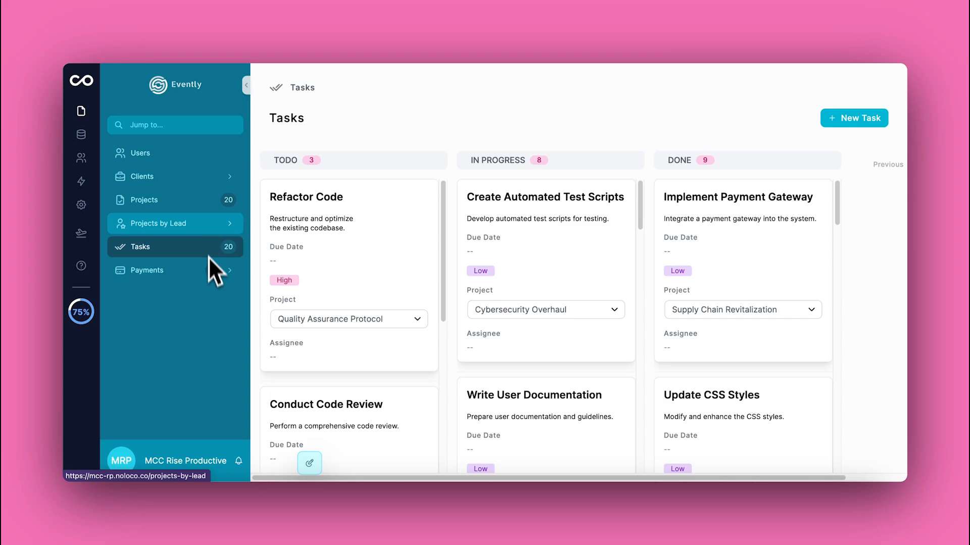
click(141, 152)
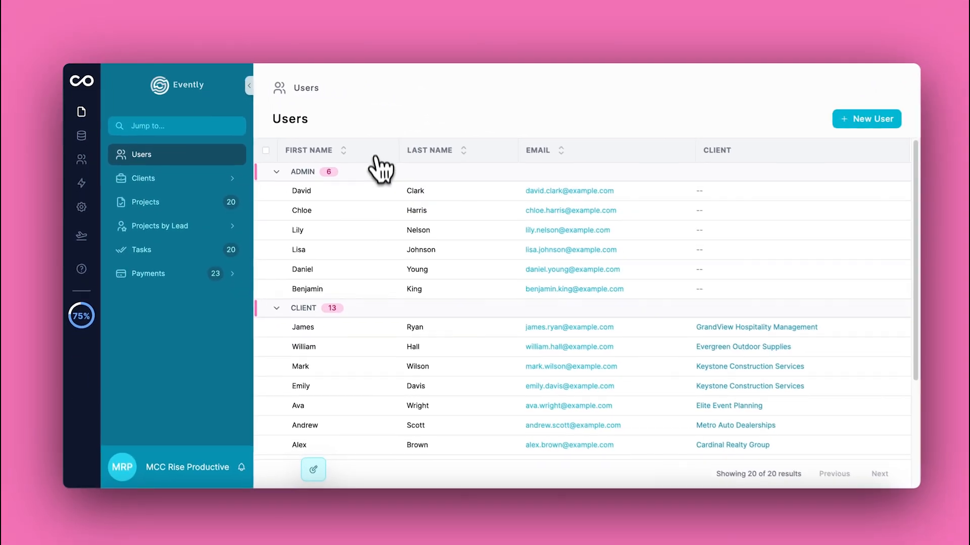
click(866, 119)
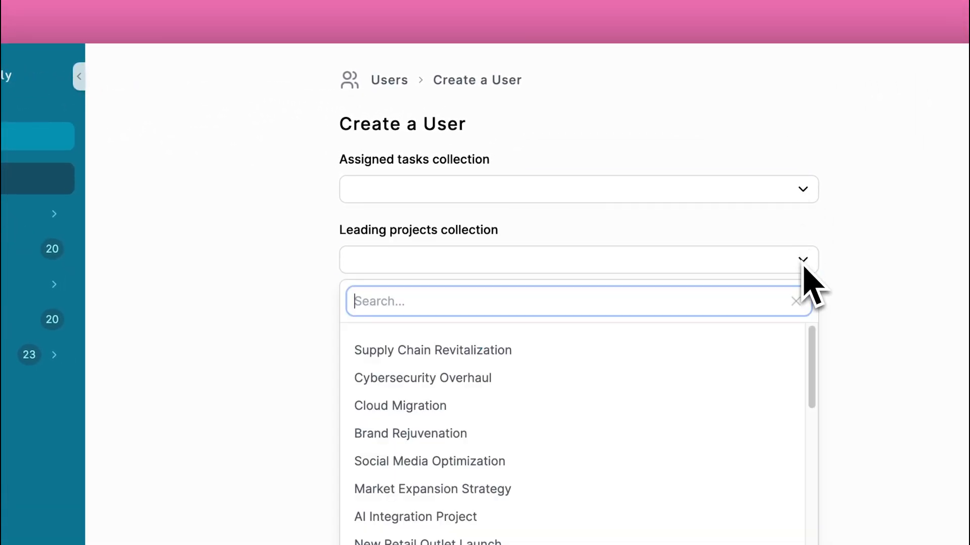
click(802, 260)
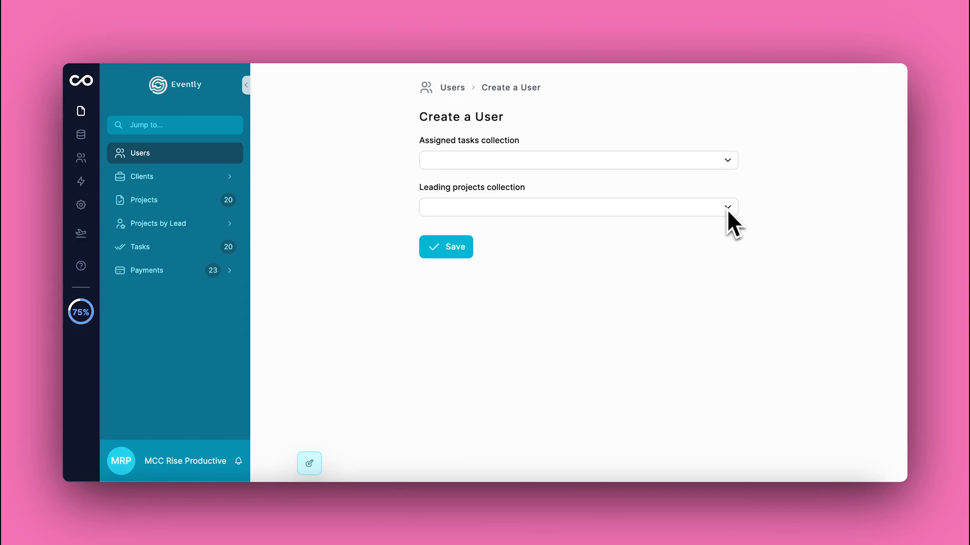
mouse_move(653, 278)
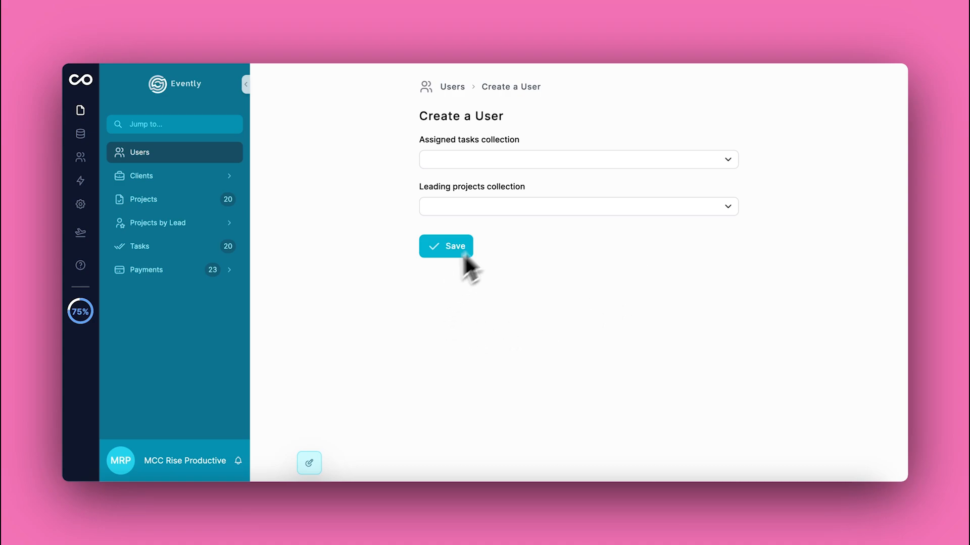
mouse_move(484, 333)
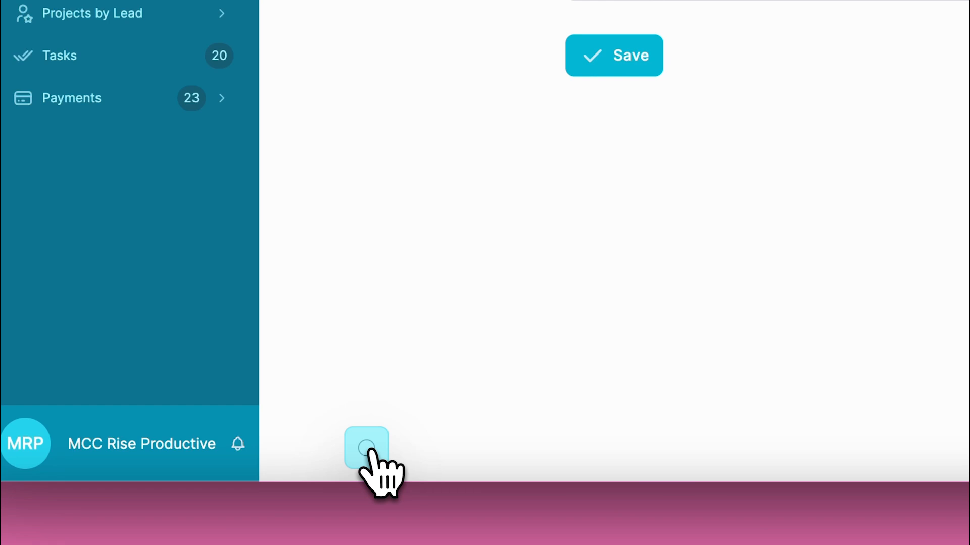
Enter builder mode to edit the Create a User form layout
click(366, 448)
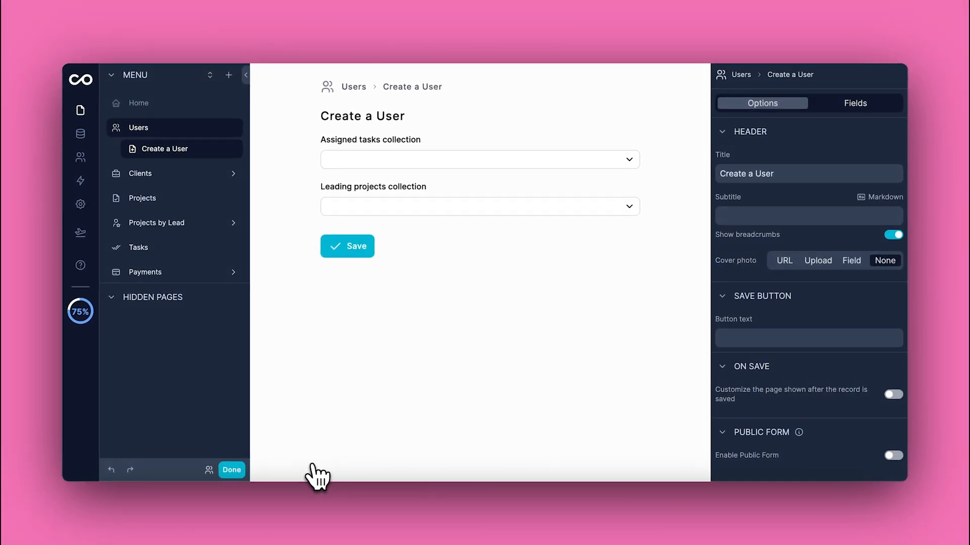
mouse_move(530, 251)
text(Example)
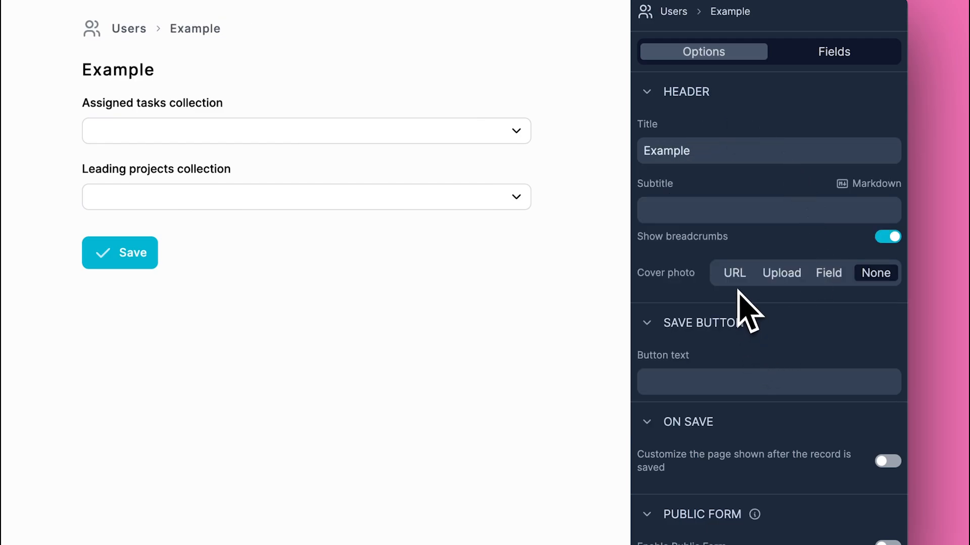
mouse_move(661, 291)
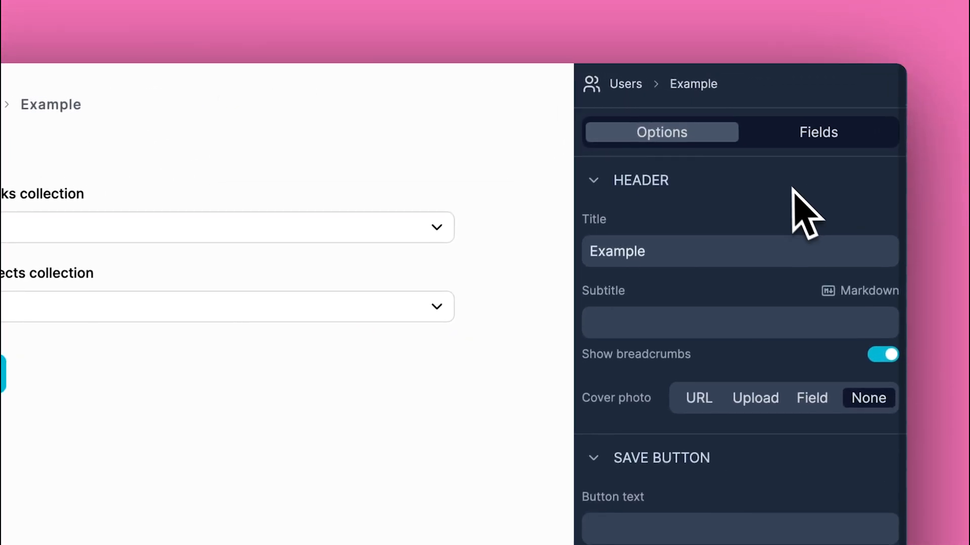
Review the form's field list, checking the assigned tasks collection field settings
click(817, 131)
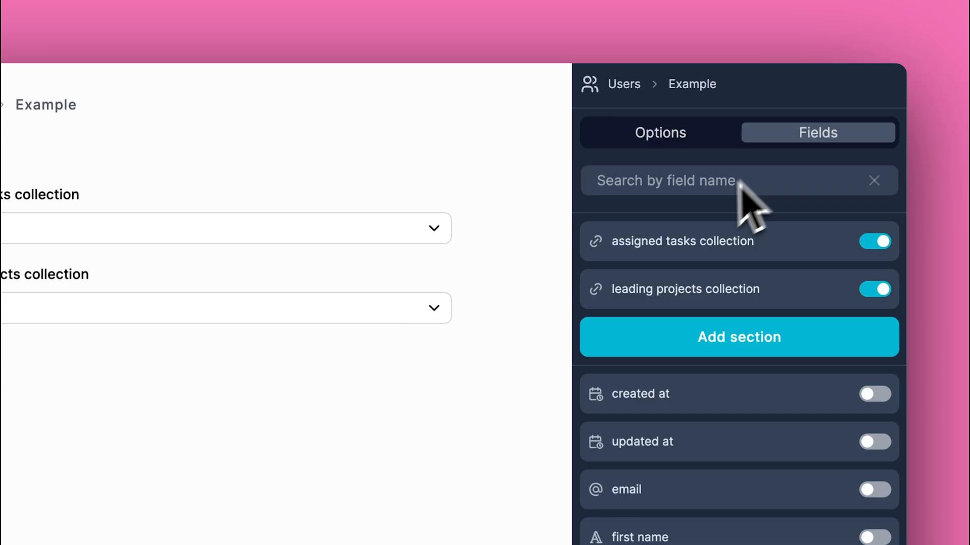
mouse_move(835, 275)
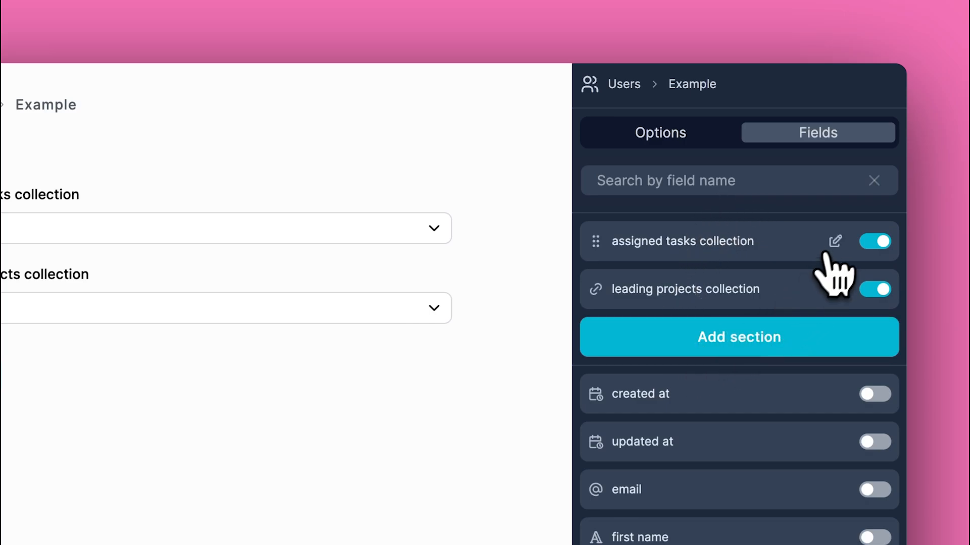
click(834, 241)
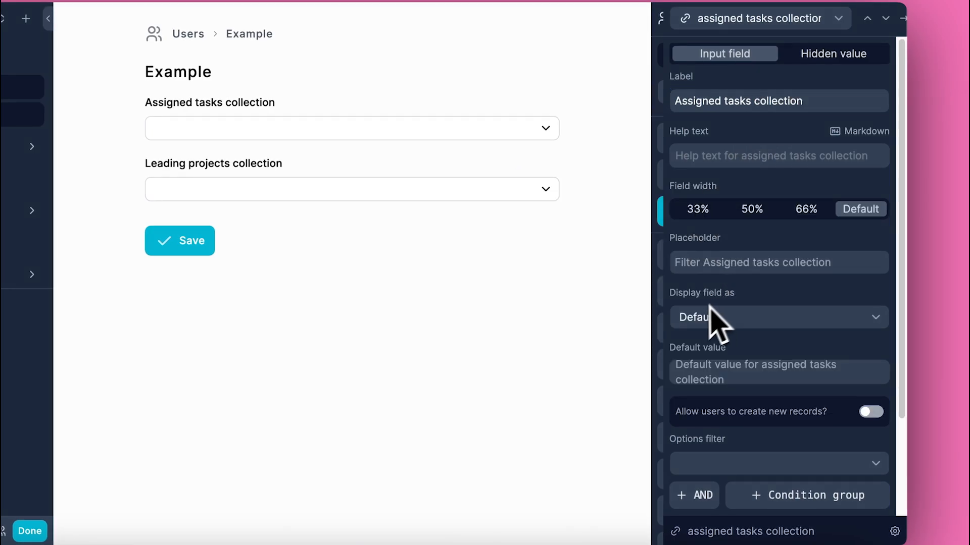
scroll(down, 3)
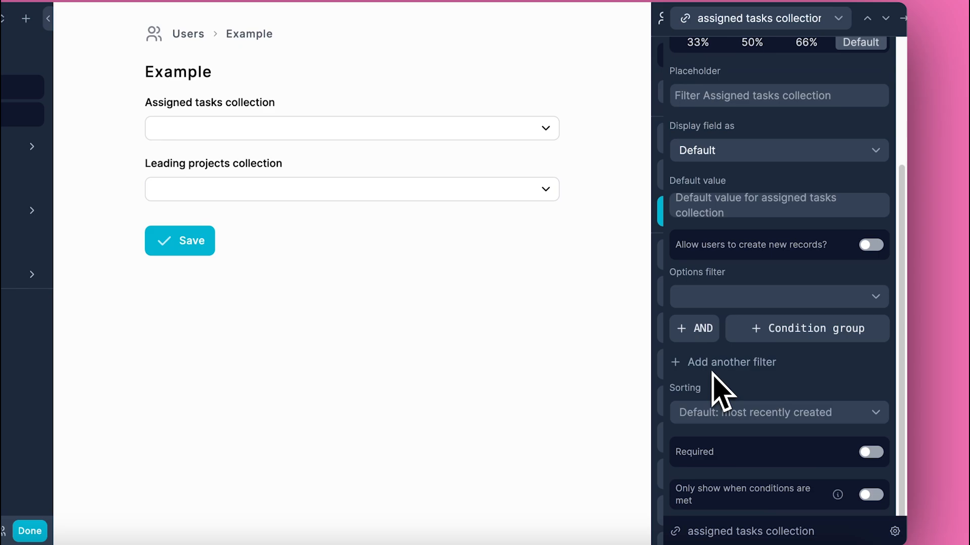
click(778, 296)
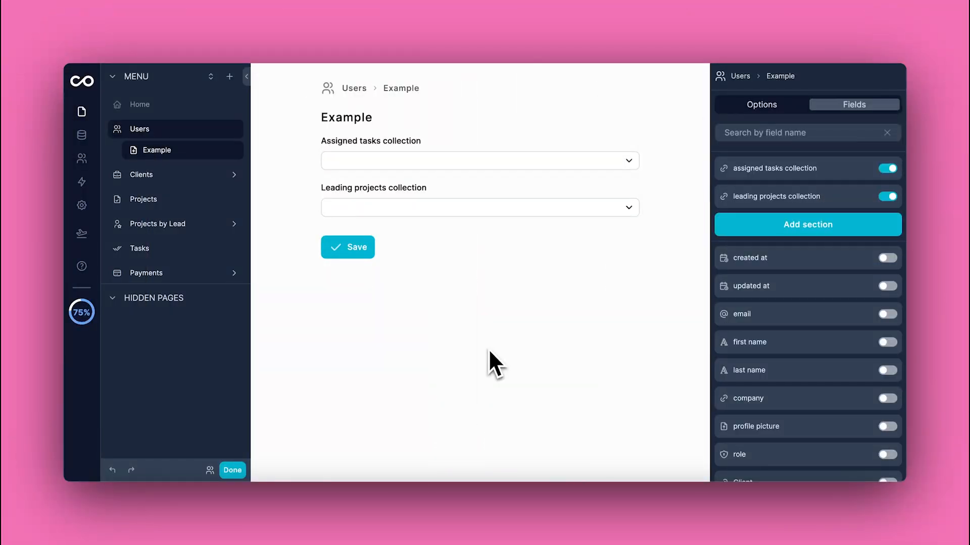
mouse_move(502, 350)
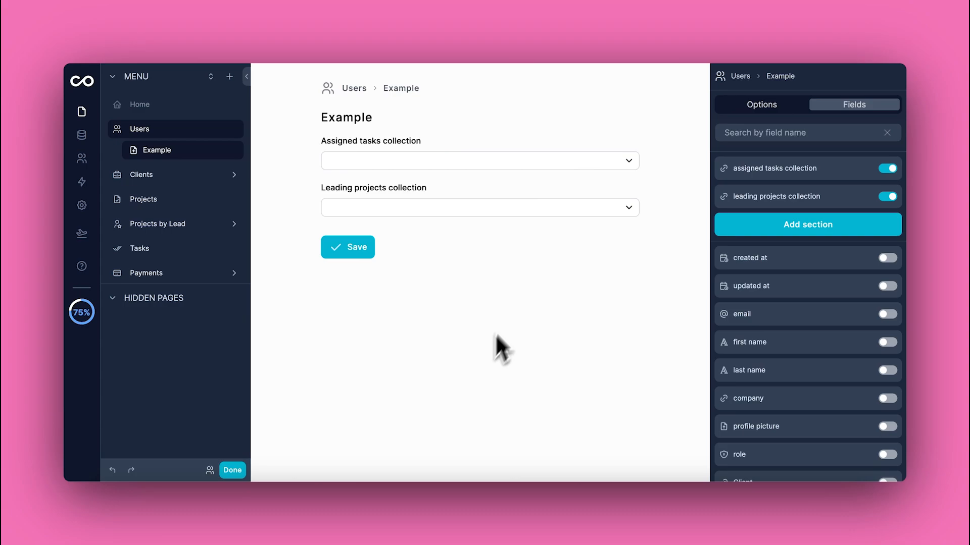
mouse_move(680, 263)
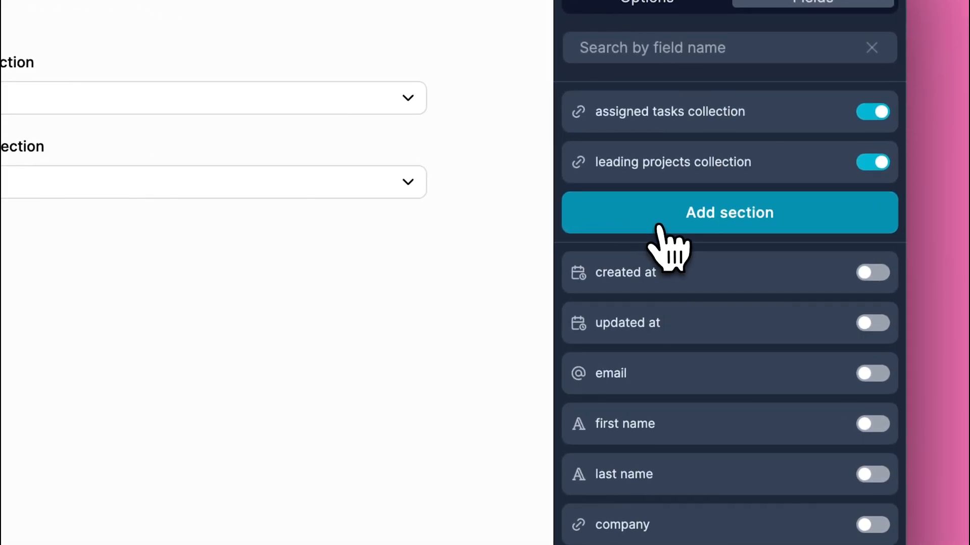
Add a section labelled Example with email as help text and conditional display on
click(728, 213)
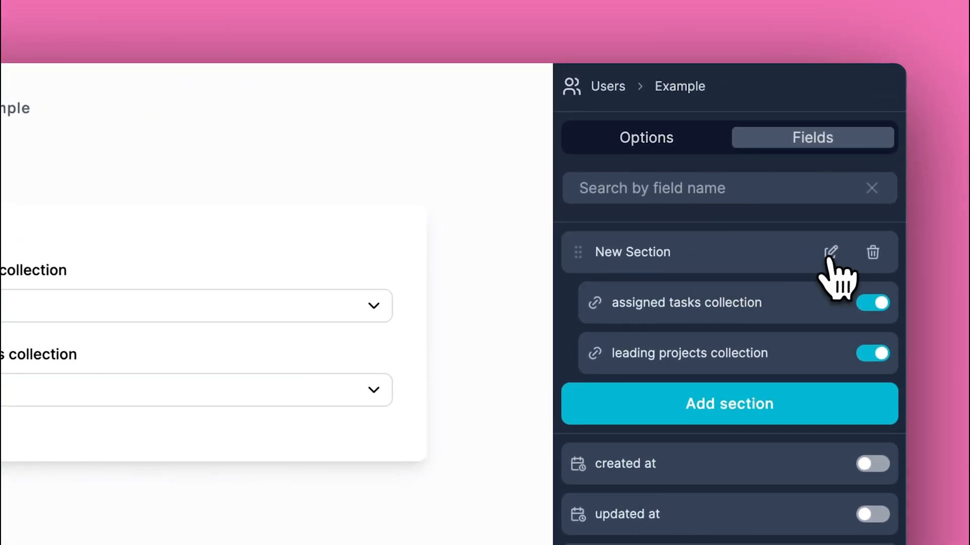
click(830, 253)
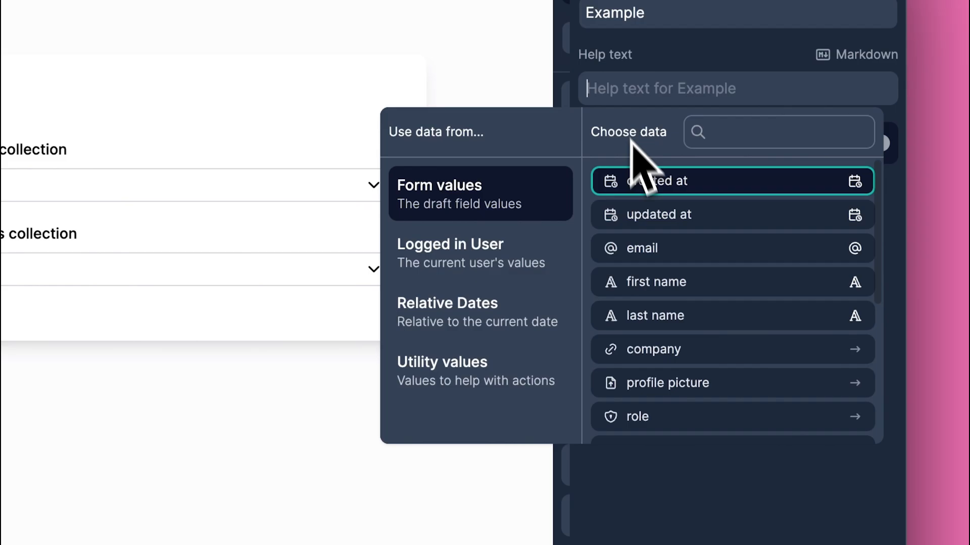
click(646, 248)
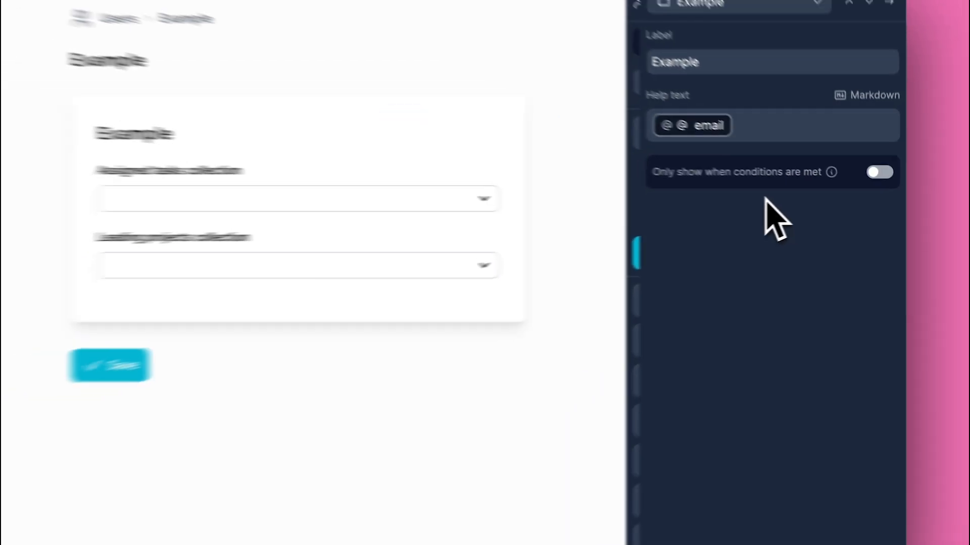
click(880, 172)
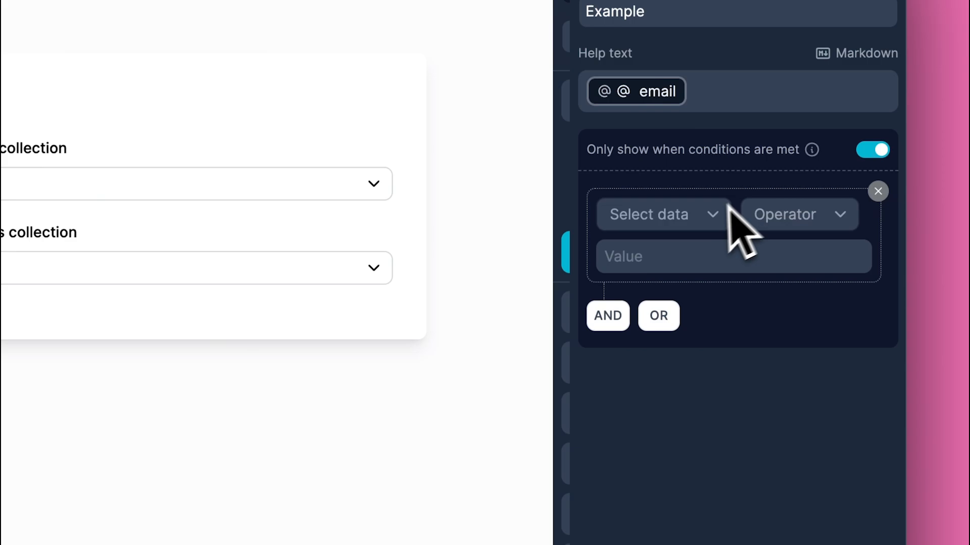
mouse_move(734, 272)
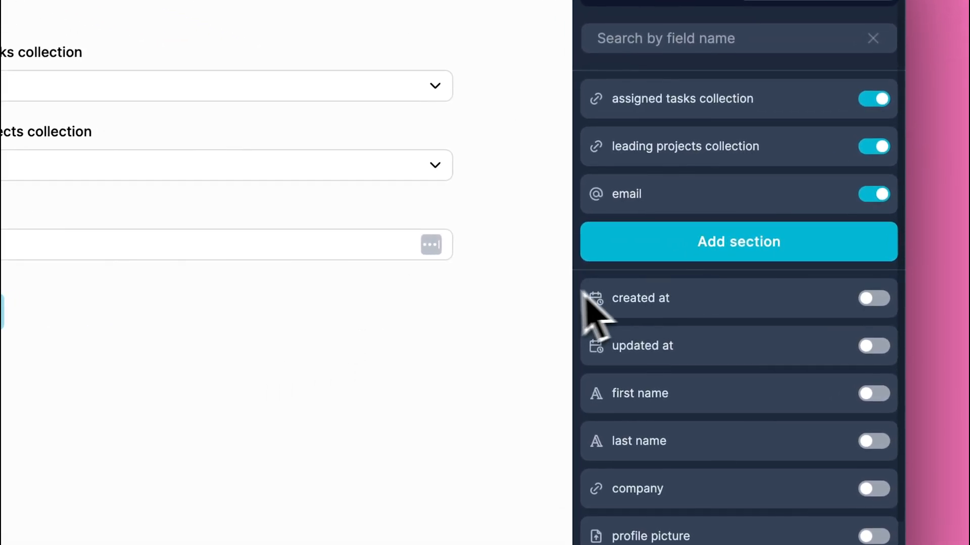
mouse_move(582, 284)
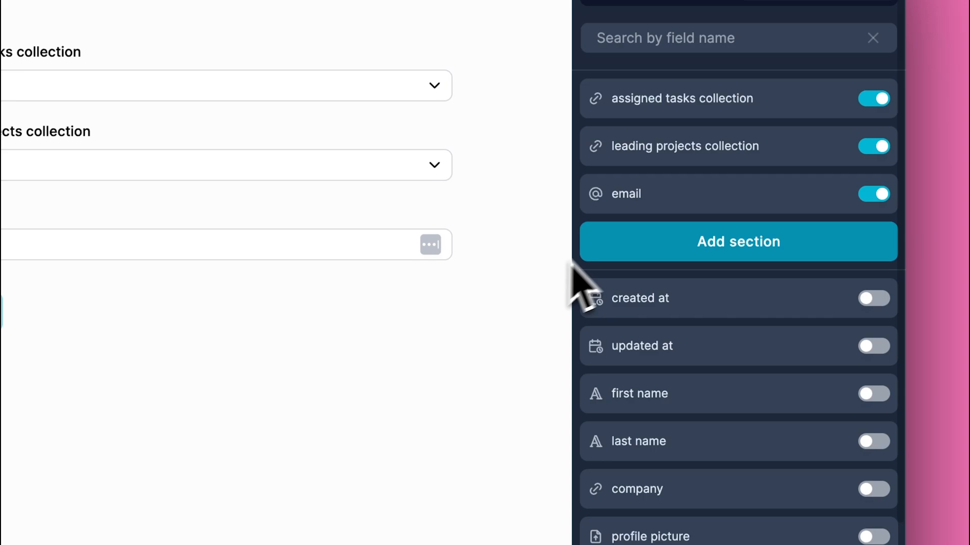
Enable conditional visibility on the email field
click(625, 194)
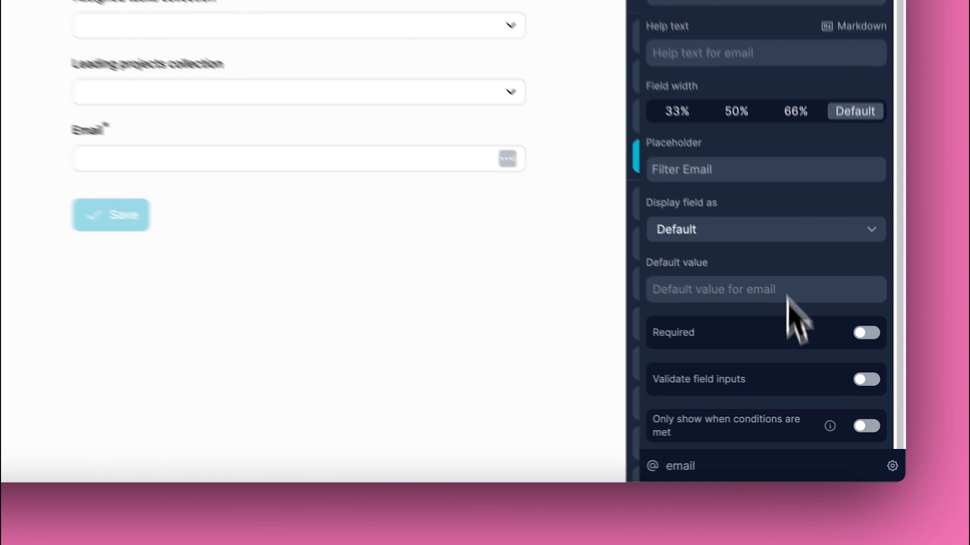
click(865, 425)
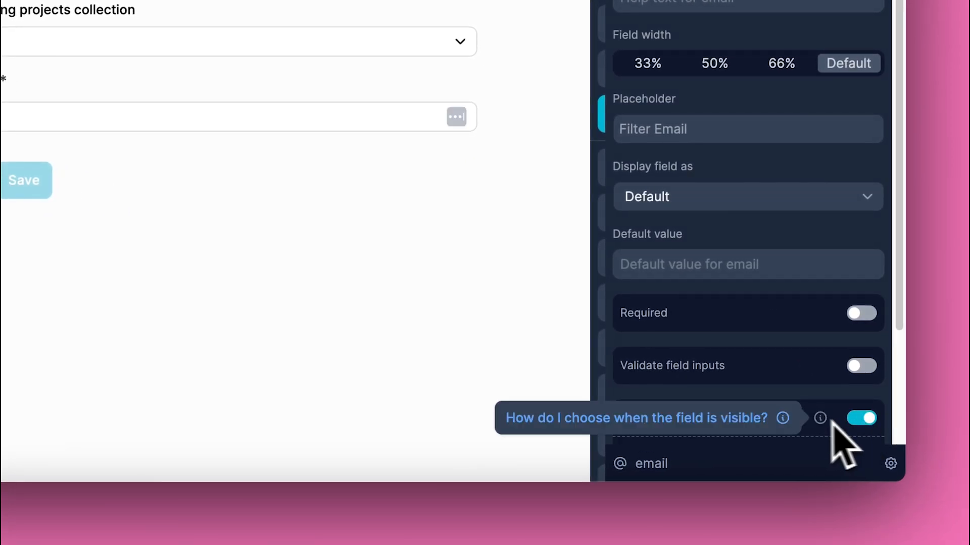
click(860, 418)
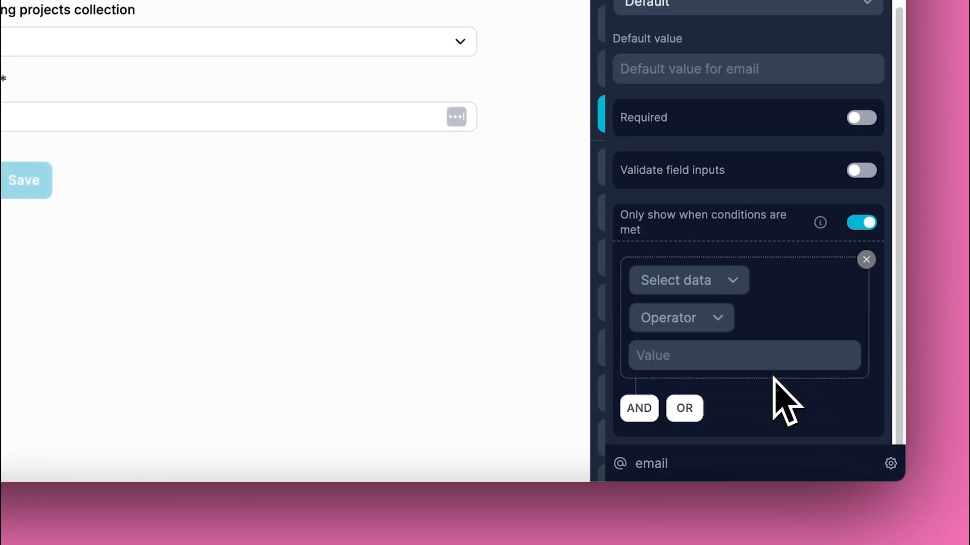
click(686, 280)
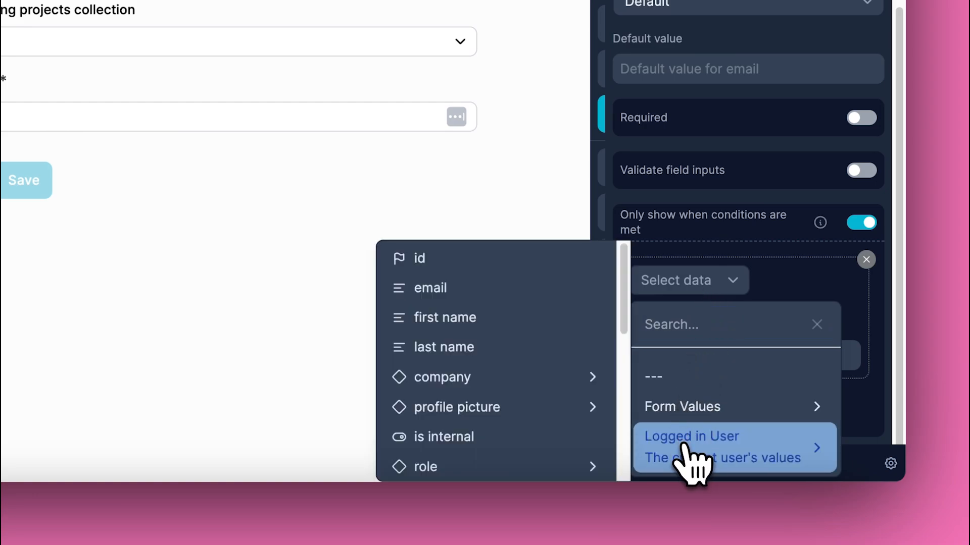
click(431, 288)
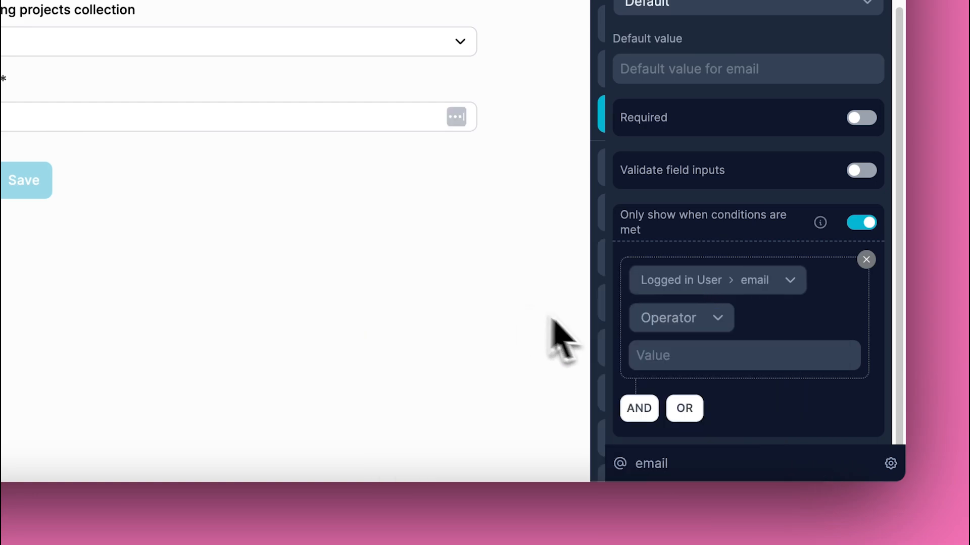
click(680, 318)
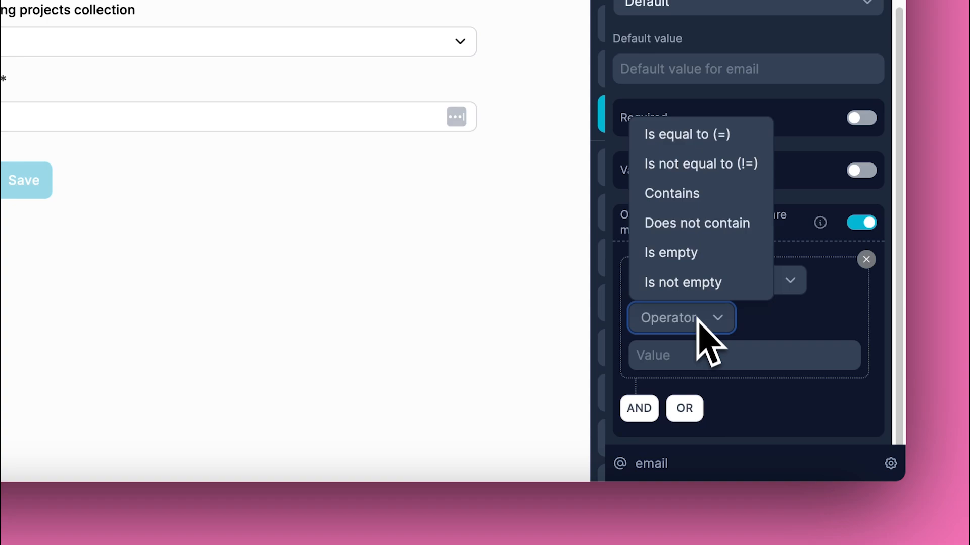
click(681, 282)
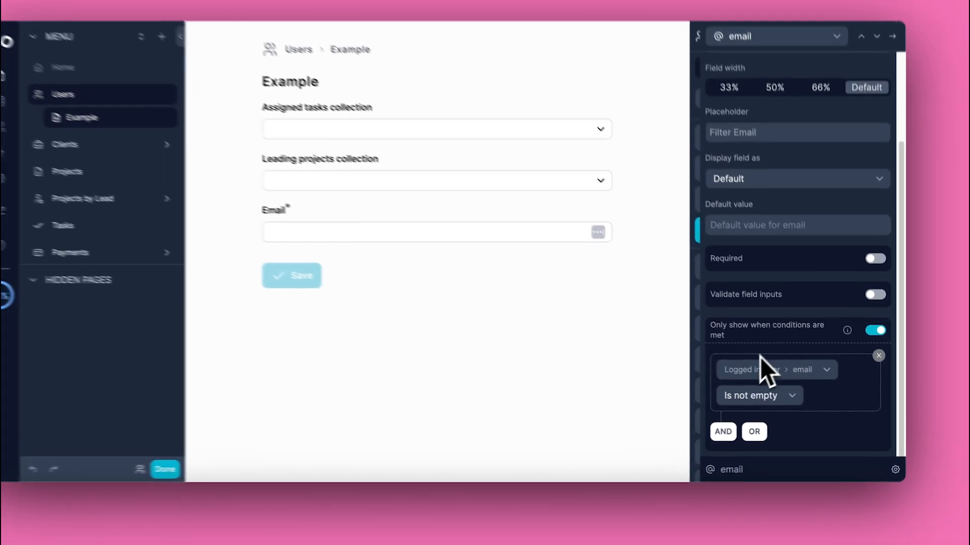